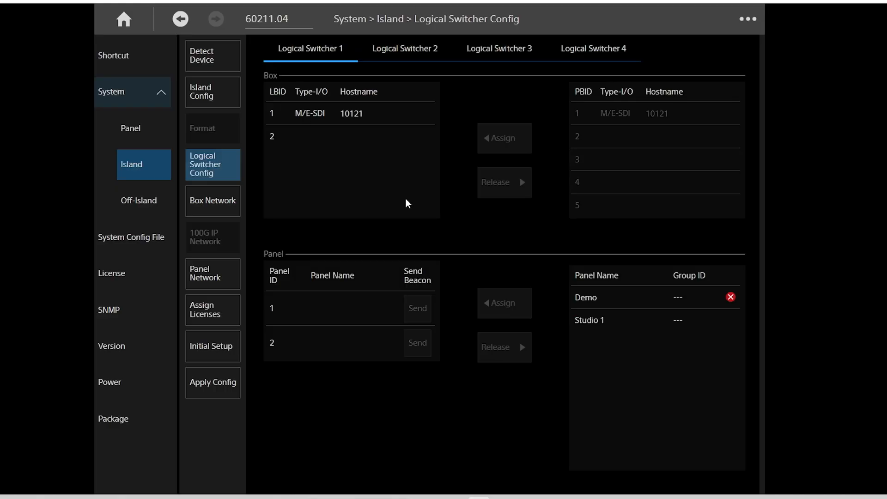
pyautogui.moveTo(396, 222)
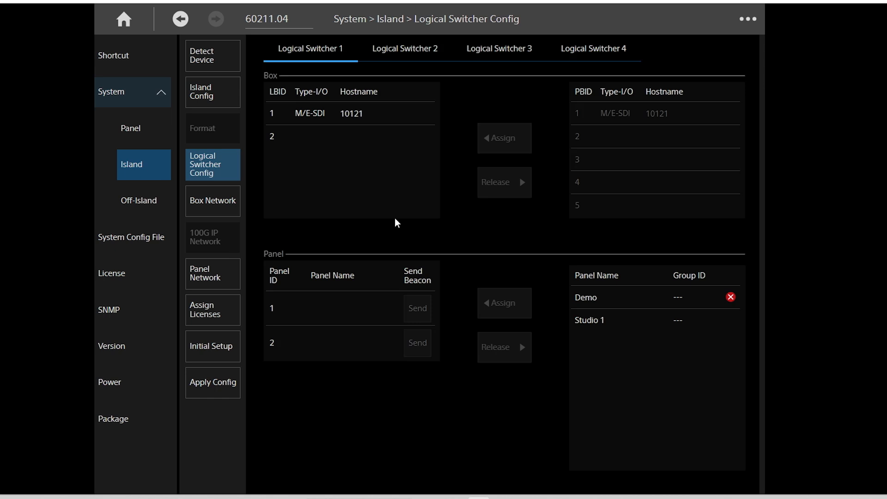
pyautogui.moveTo(542, 285)
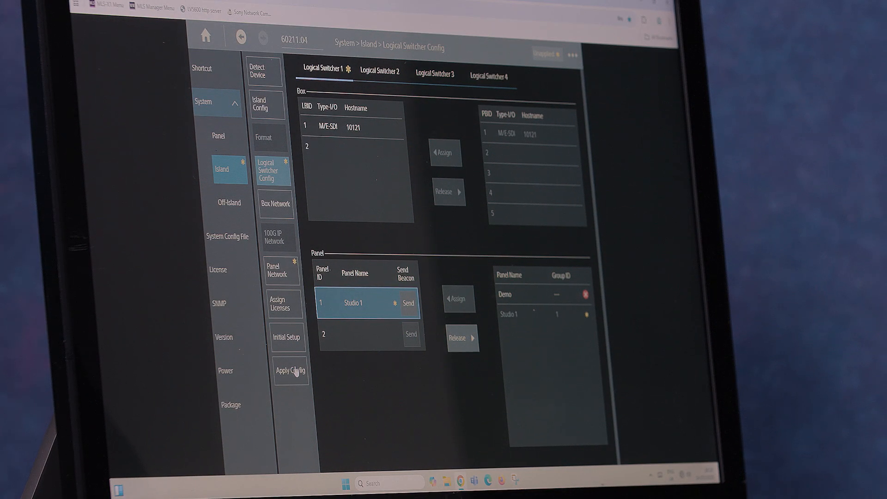
# - Review the pending island configuration and apply all of it, raising the Studio 1 reboot warning
pyautogui.click(290, 370)
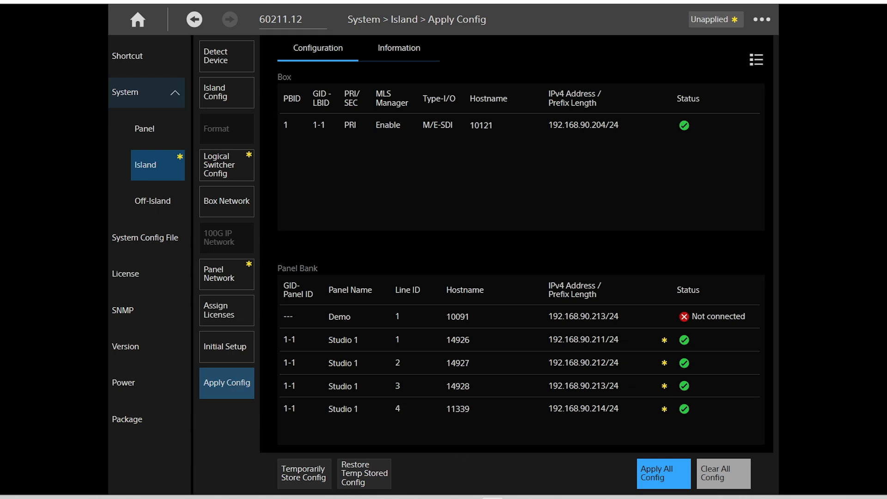
pyautogui.moveTo(657, 478)
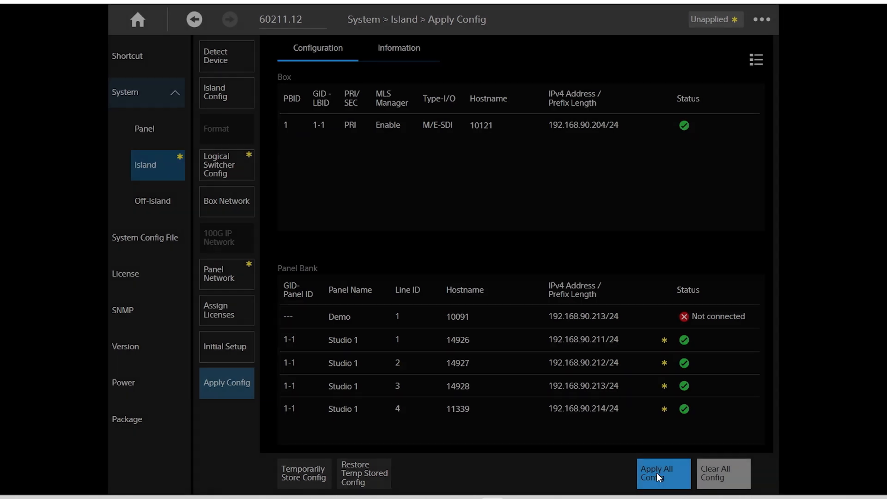
pyautogui.click(662, 473)
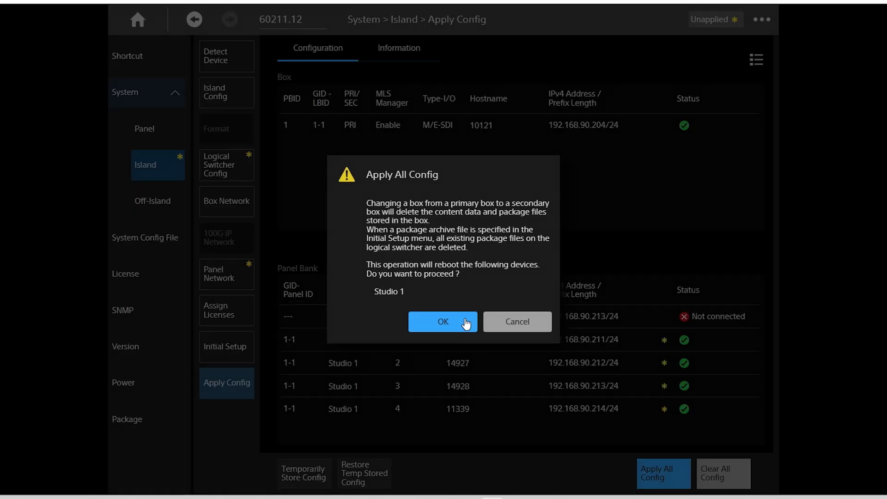